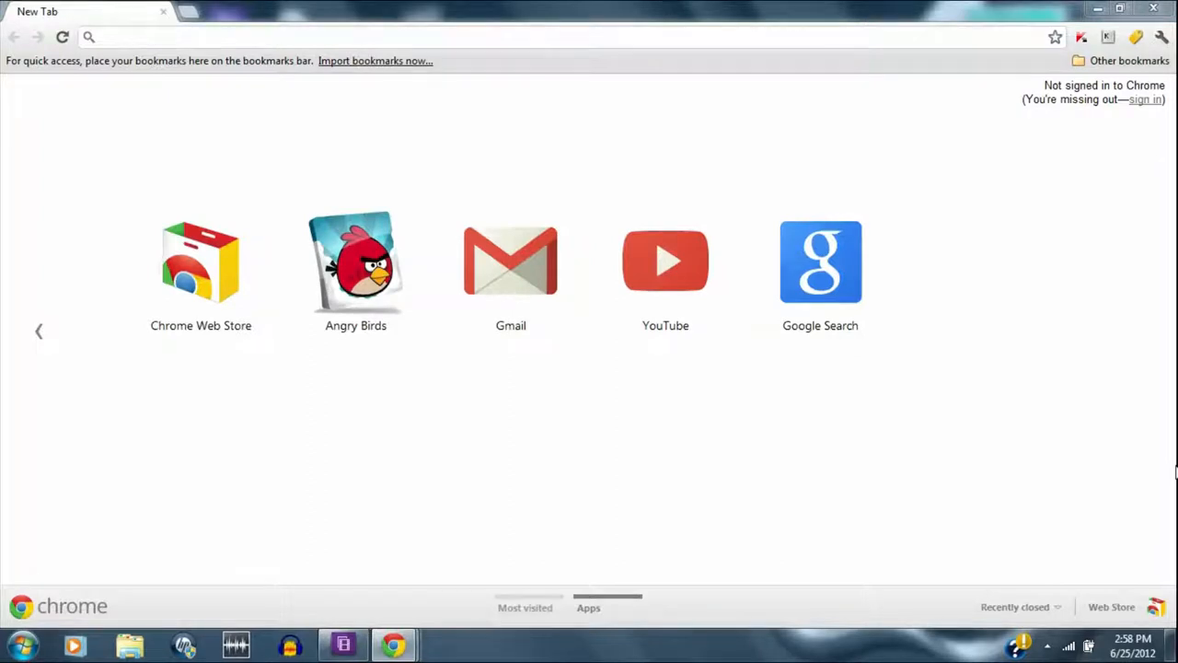
mouse_move(261, 591)
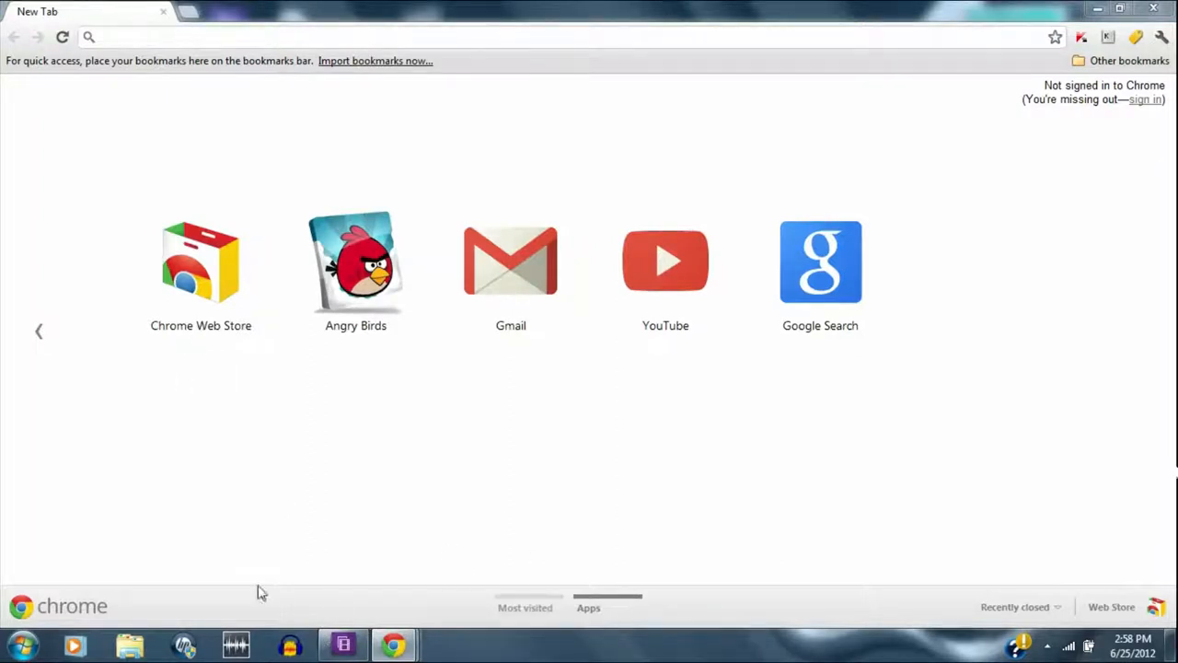
Step: Go from Start > Computer to Network and reach the Network and Sharing Center
left_click(18, 644)
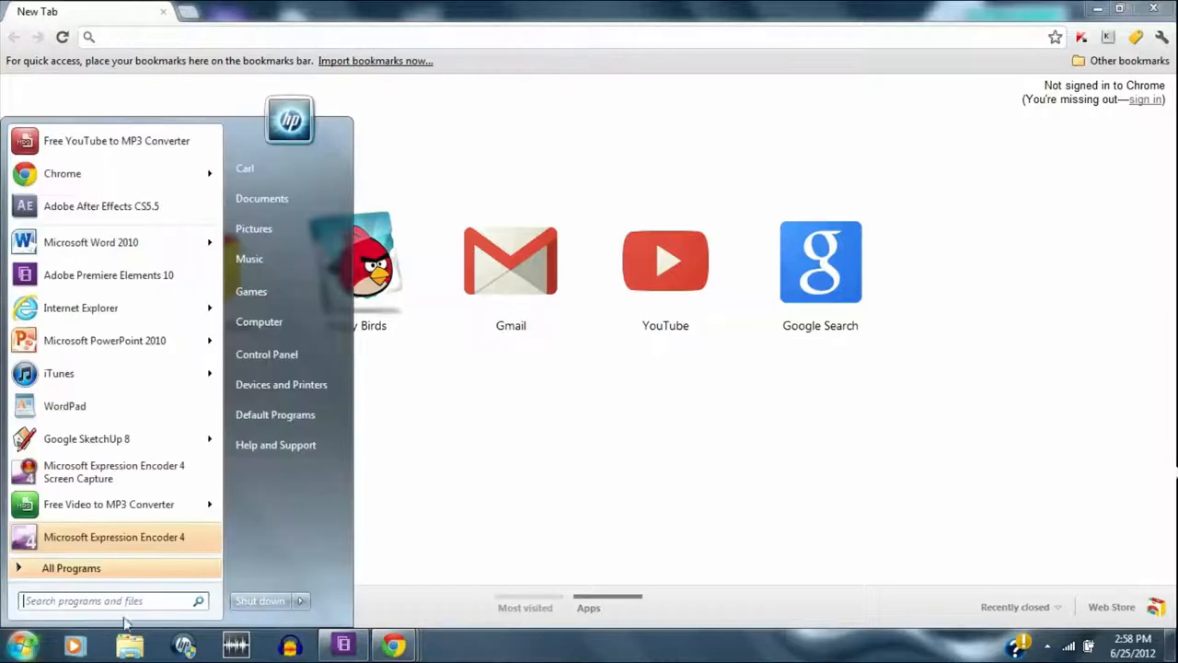
mouse_move(291, 320)
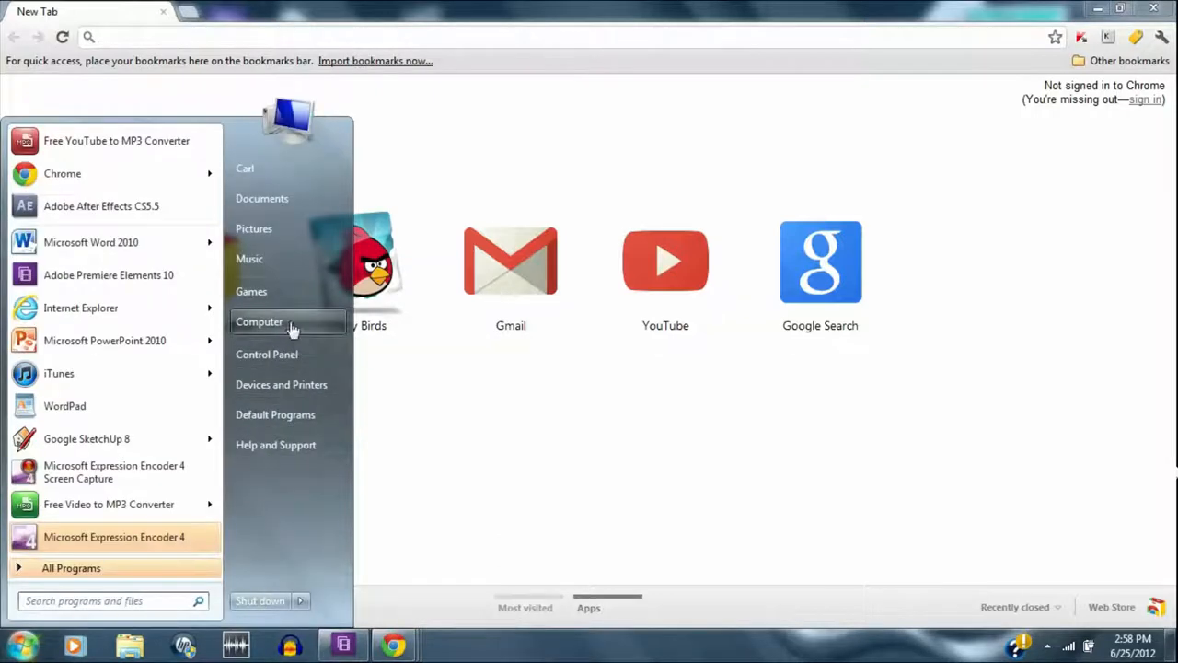
left_click(257, 321)
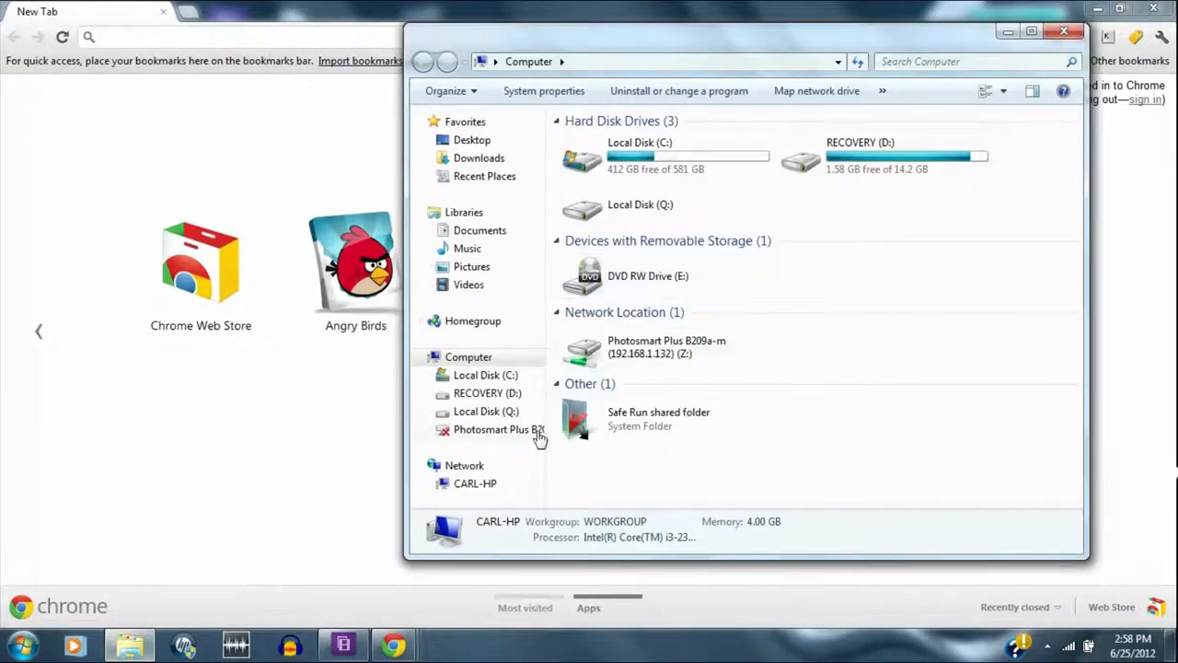
left_click(466, 464)
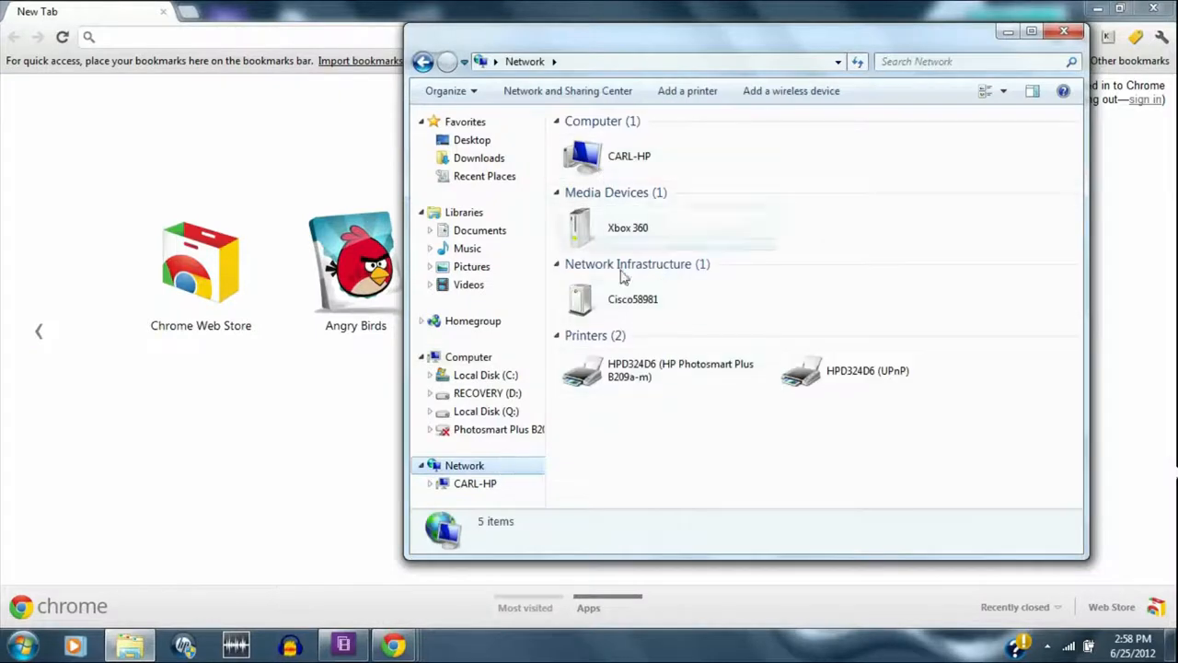
mouse_move(571, 90)
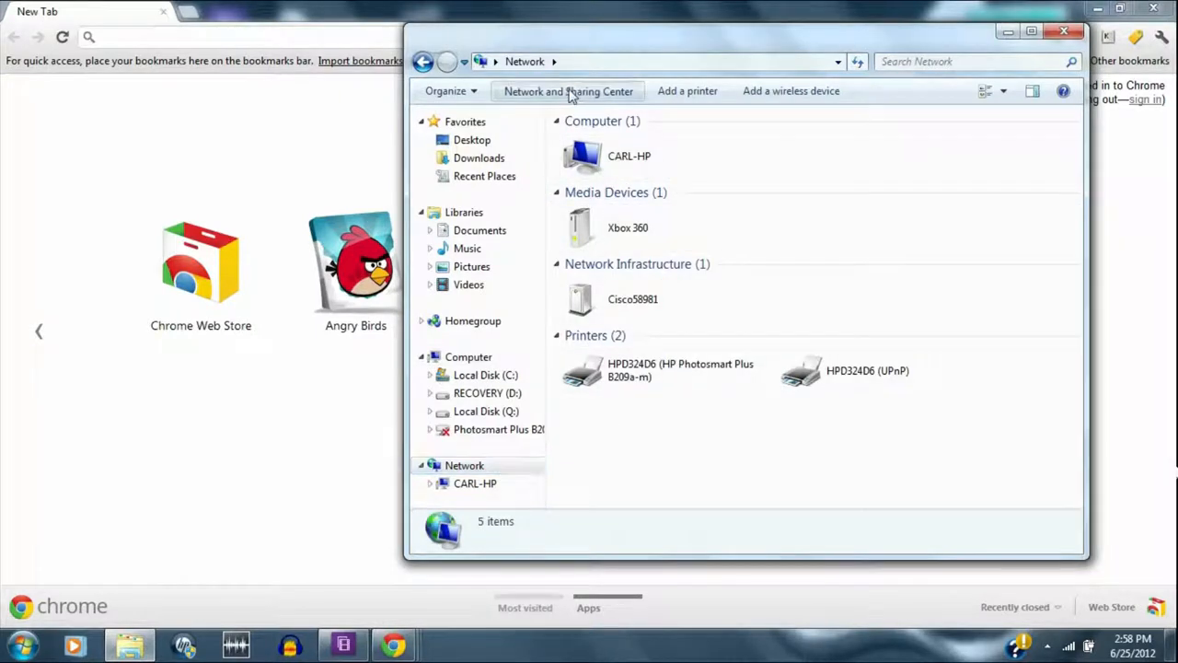
left_click(567, 90)
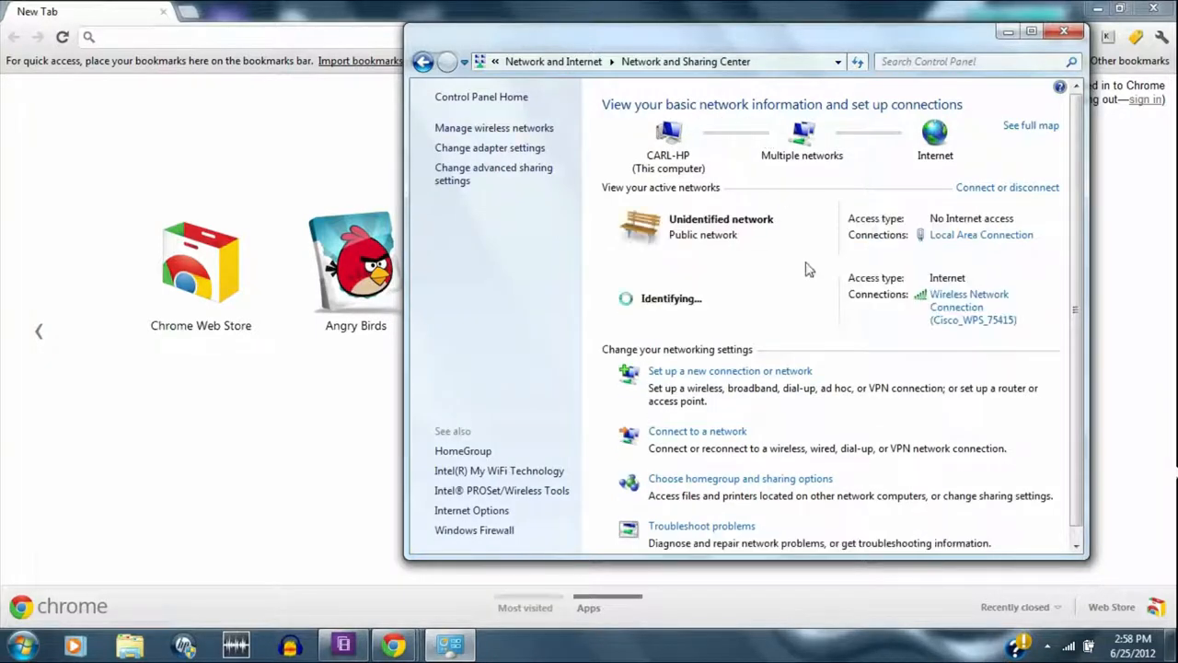
Step: Show all adapter connections and select Wireless Network Connection plus Local Area Connection
left_click(489, 147)
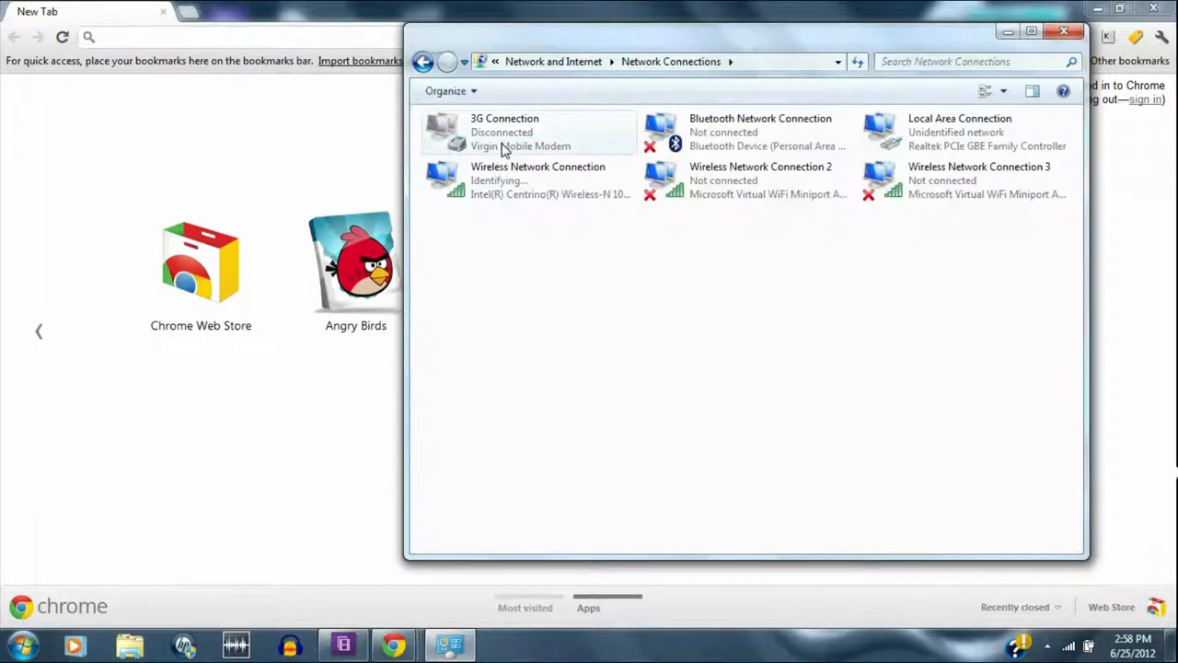
mouse_move(501, 147)
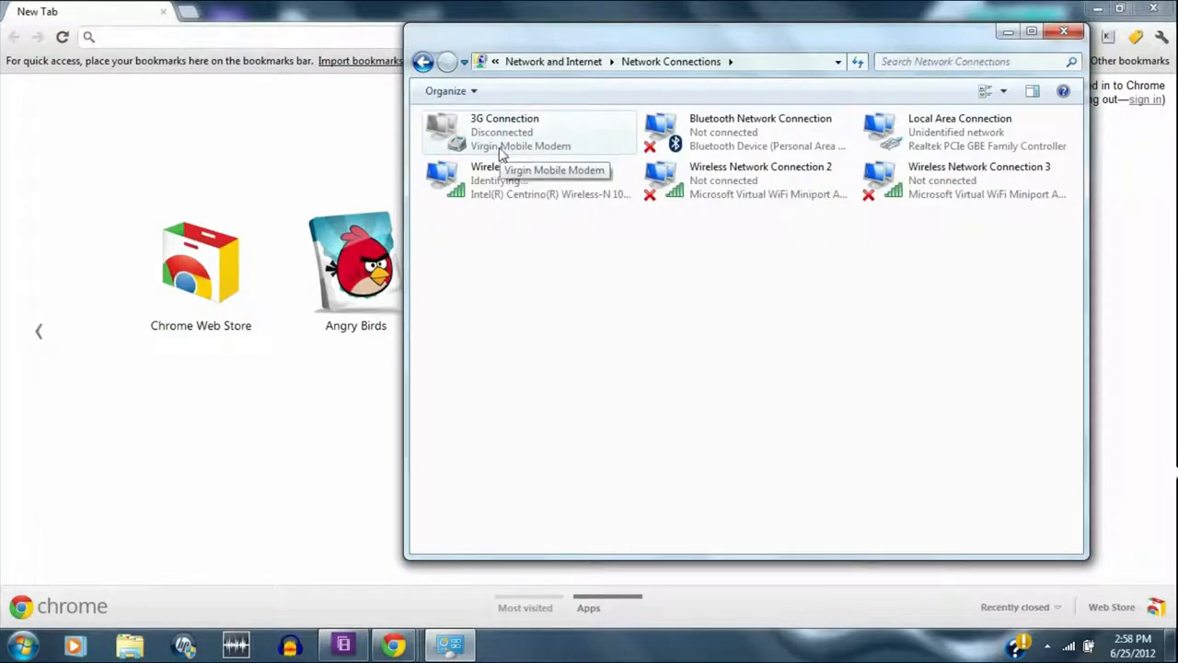
mouse_move(536, 256)
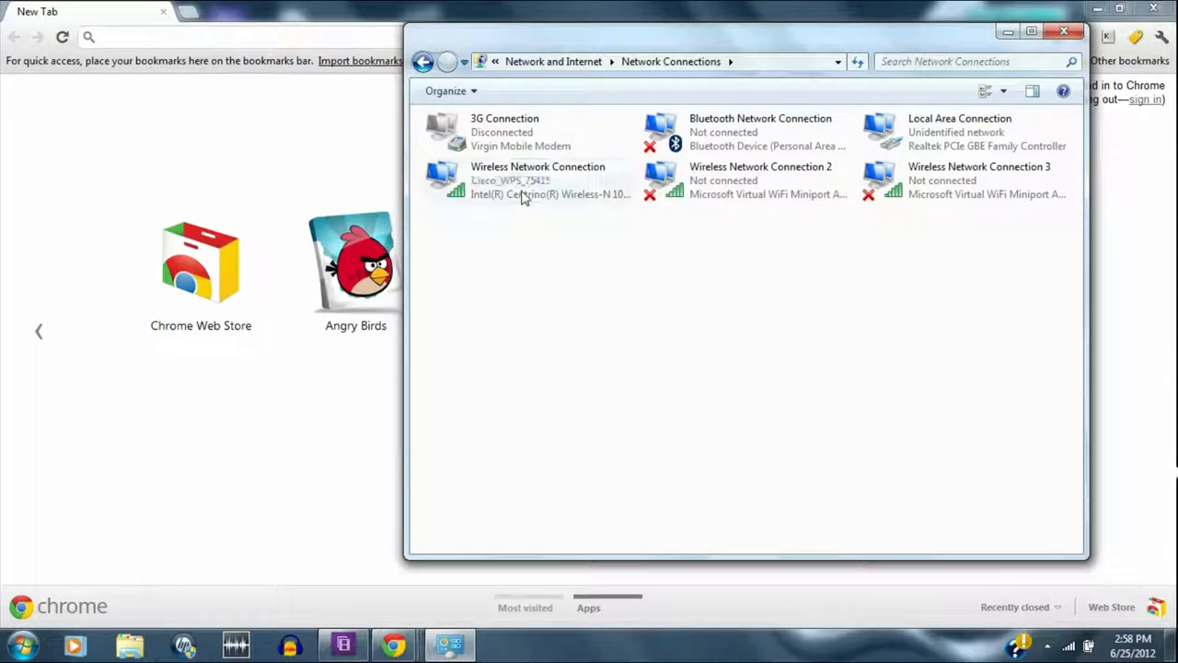
mouse_move(523, 195)
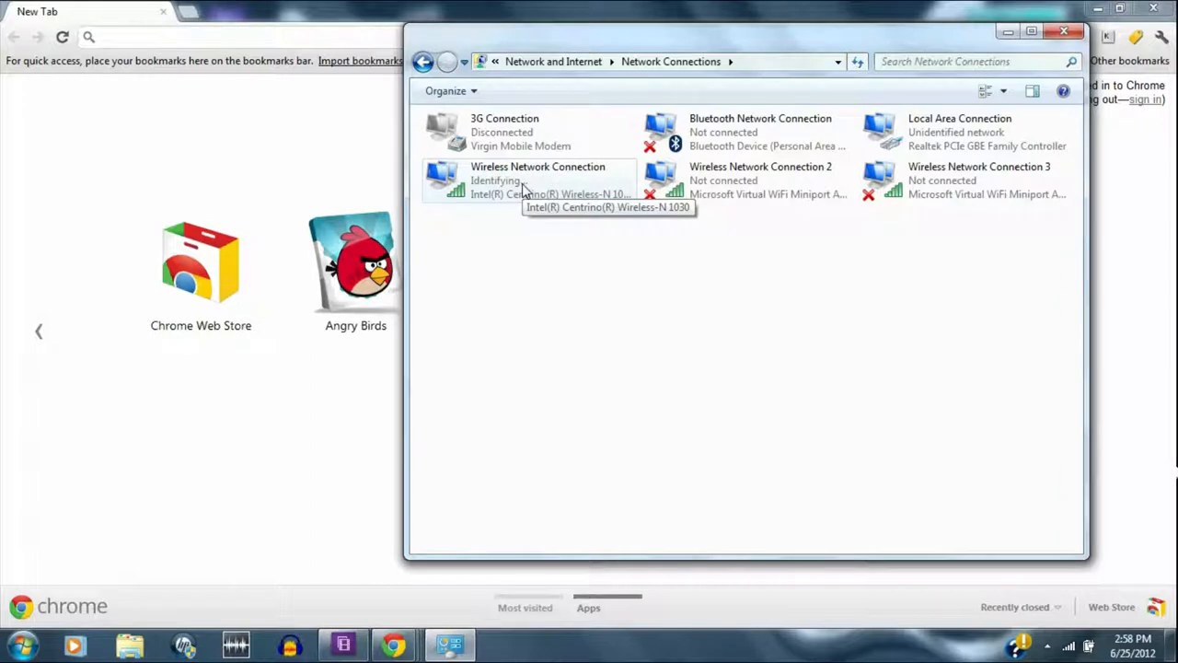
left_click(530, 180)
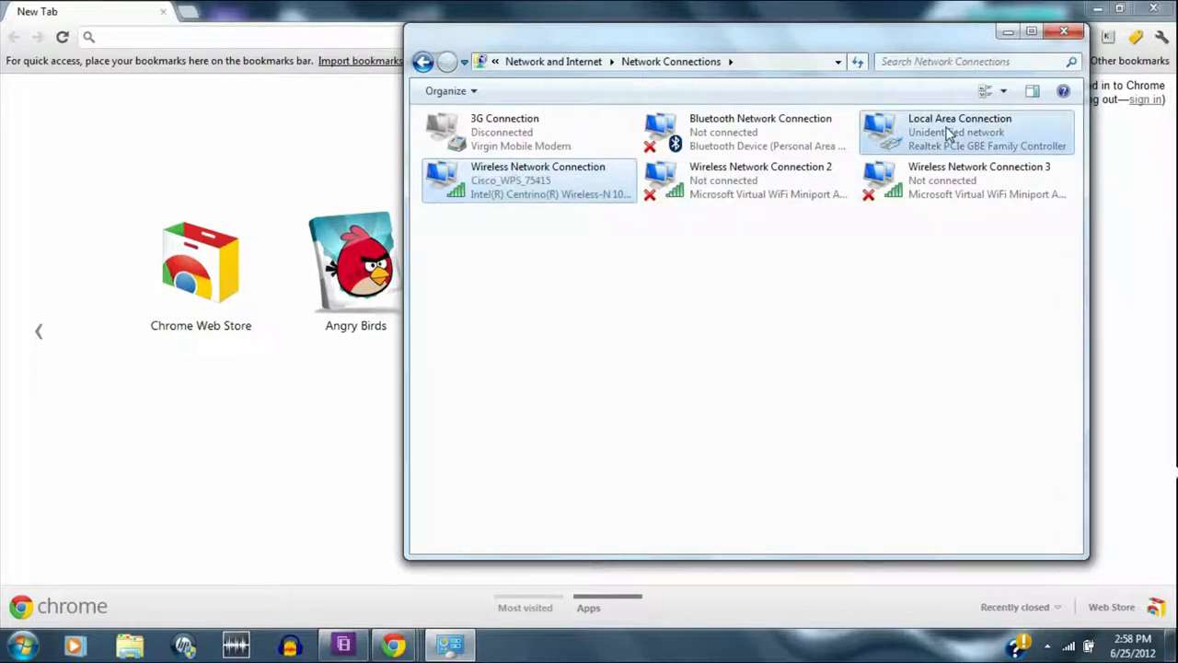
Step: Bridge the selected wireless and local area connections into a new Network Bridge
right_click(949, 133)
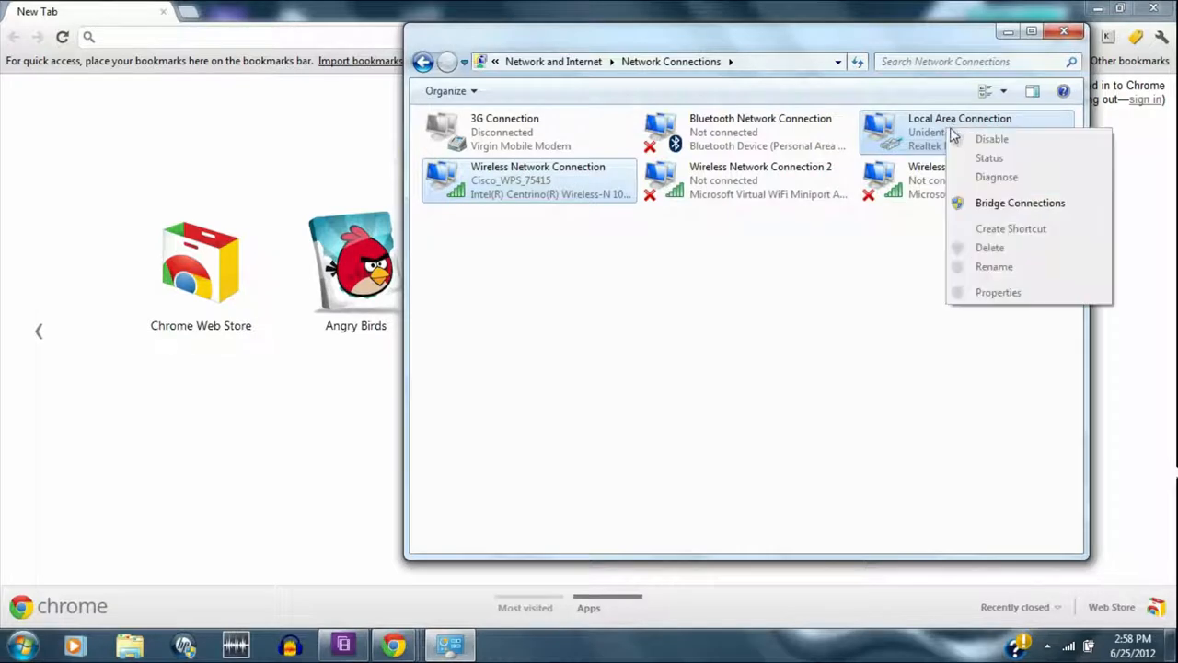
left_click(1020, 202)
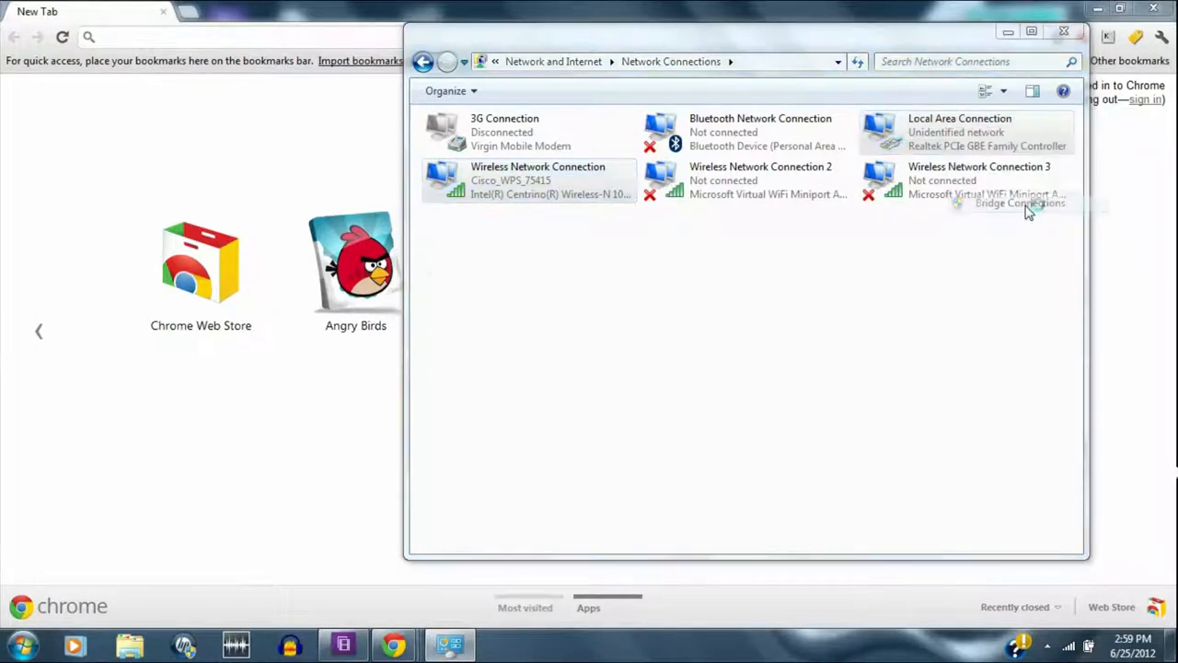
left_click(1020, 202)
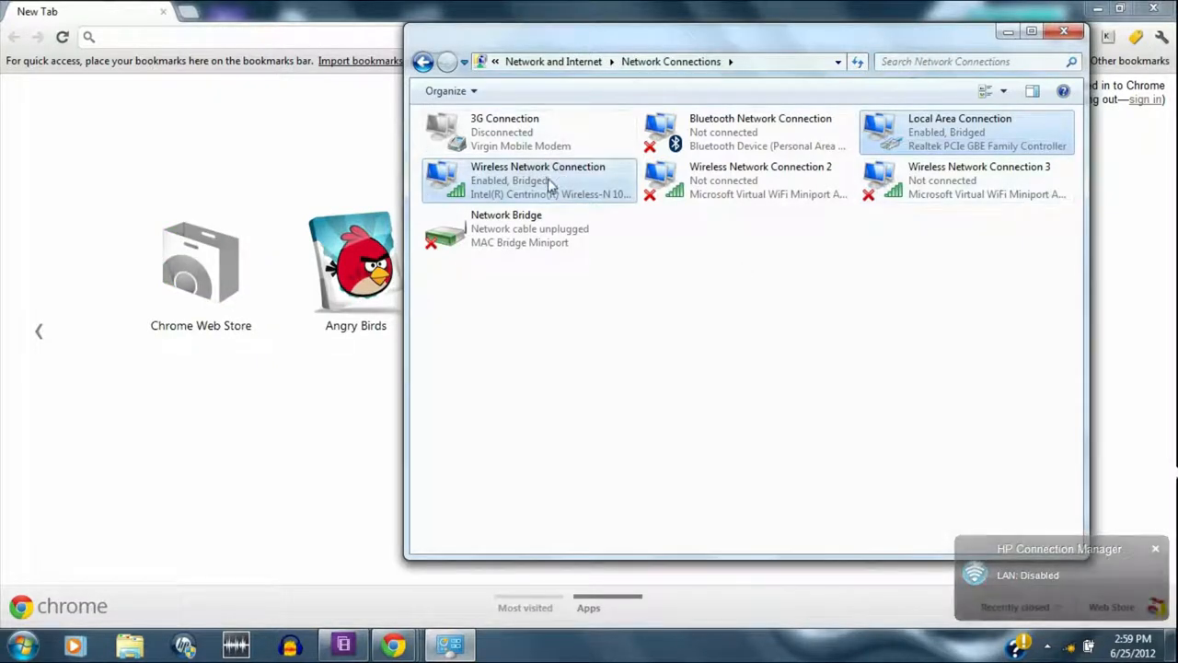
left_click(1152, 548)
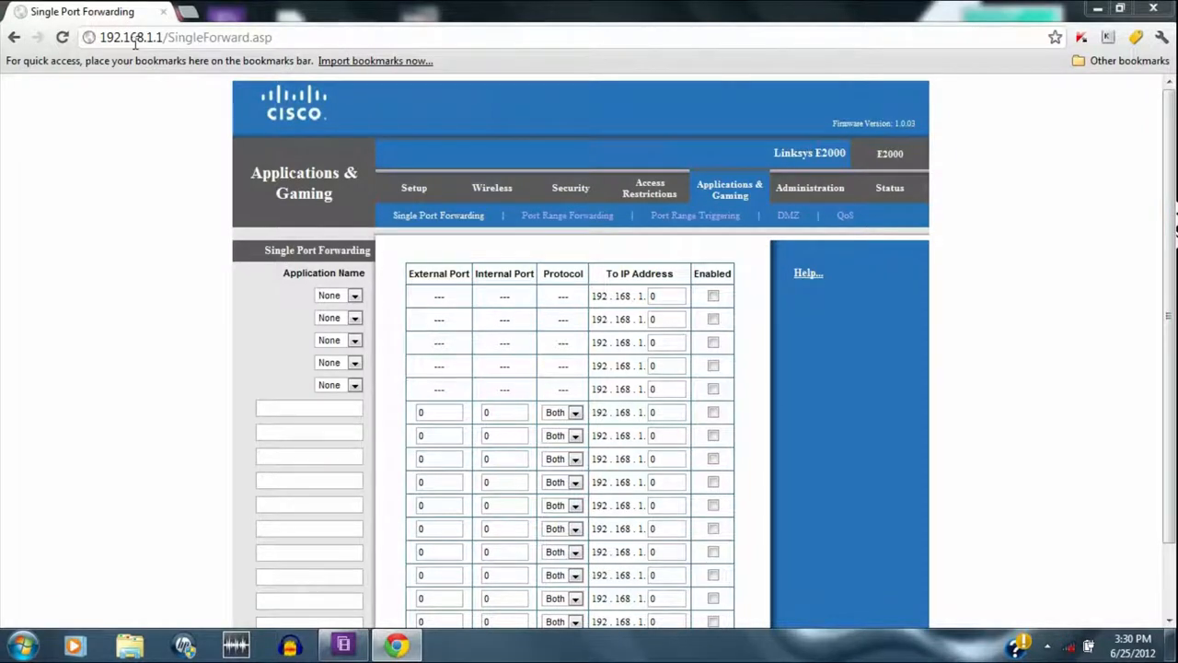
mouse_move(8, 138)
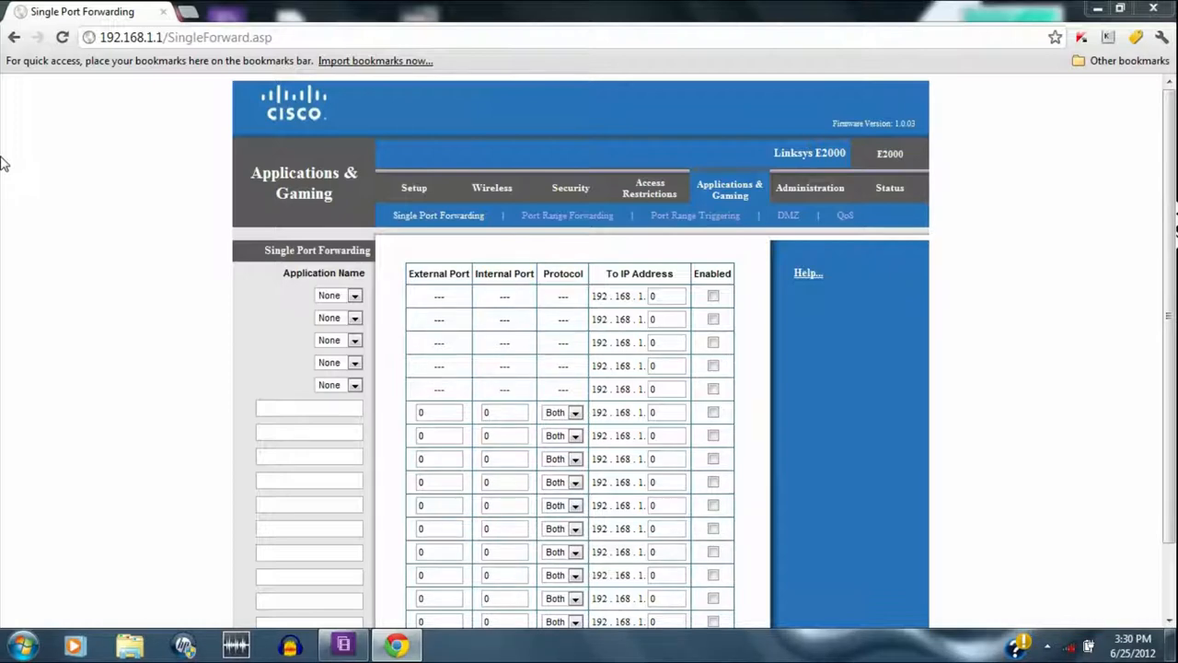
mouse_move(412, 187)
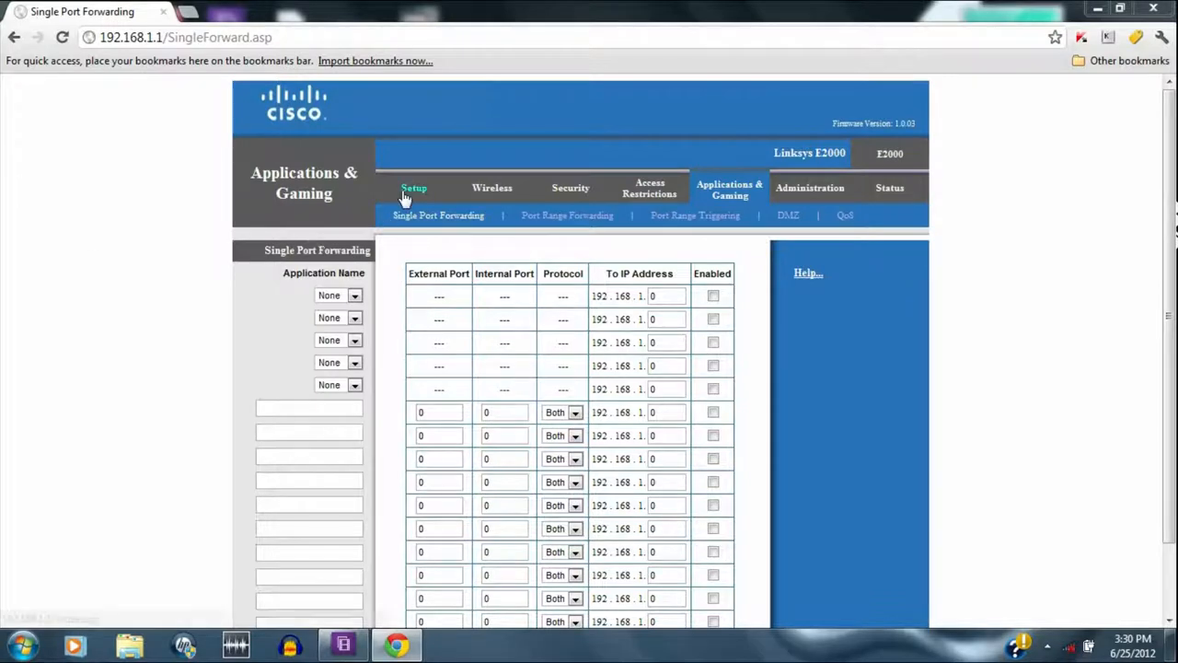
Step: Go to the router's basic setup settings at 192.168.1.1
left_click(729, 187)
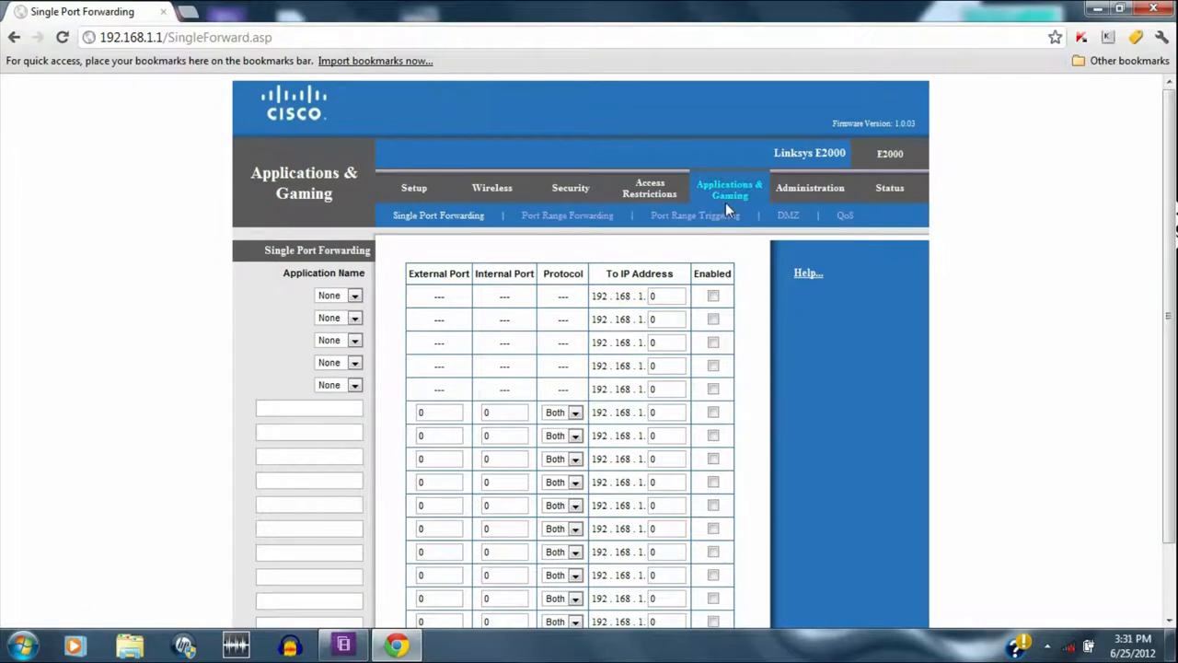
mouse_move(843, 217)
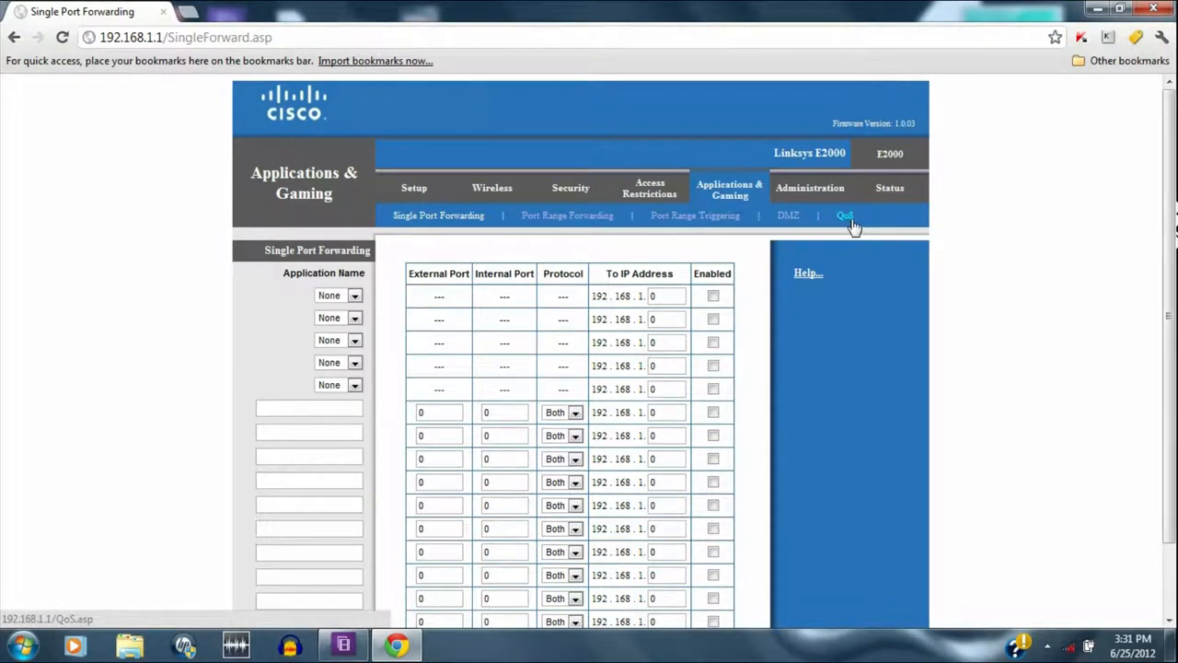
Step: Switch to the QoS sub-tab under Applications & Gaming
left_click(847, 214)
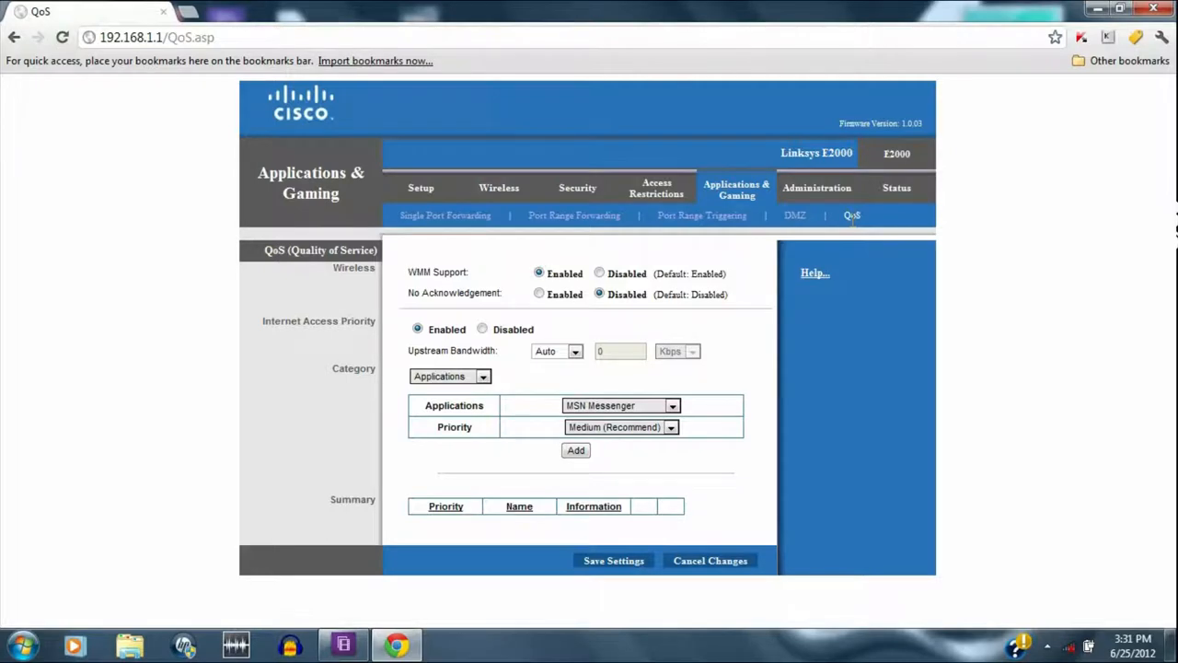
mouse_move(482, 419)
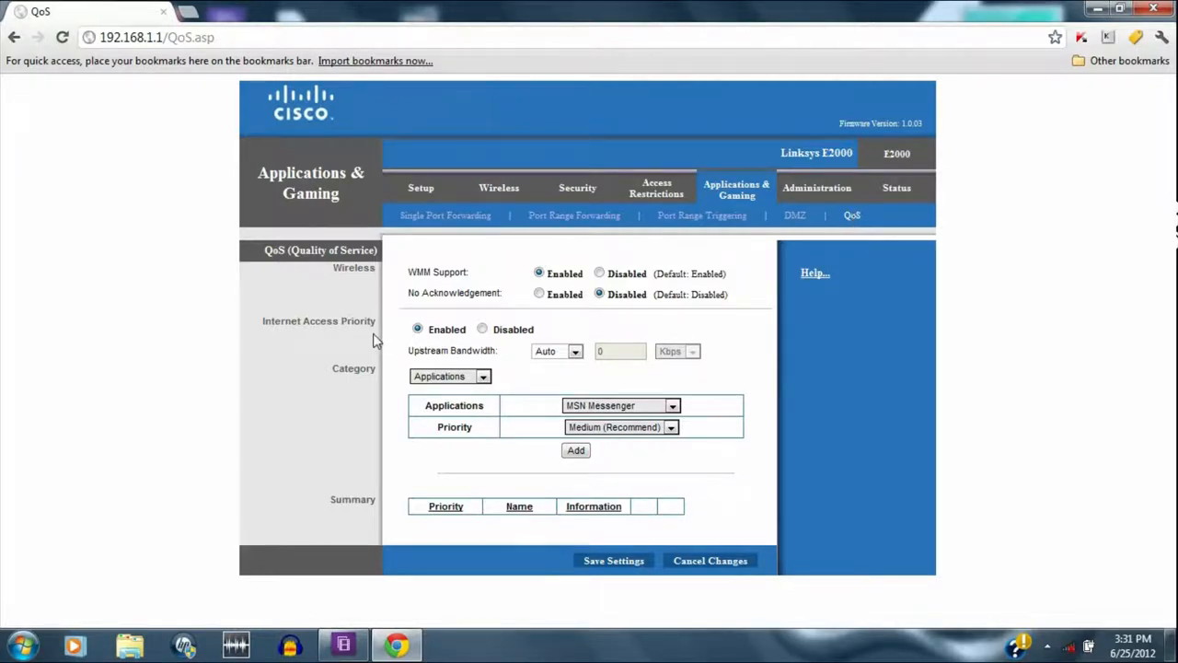
mouse_move(550, 350)
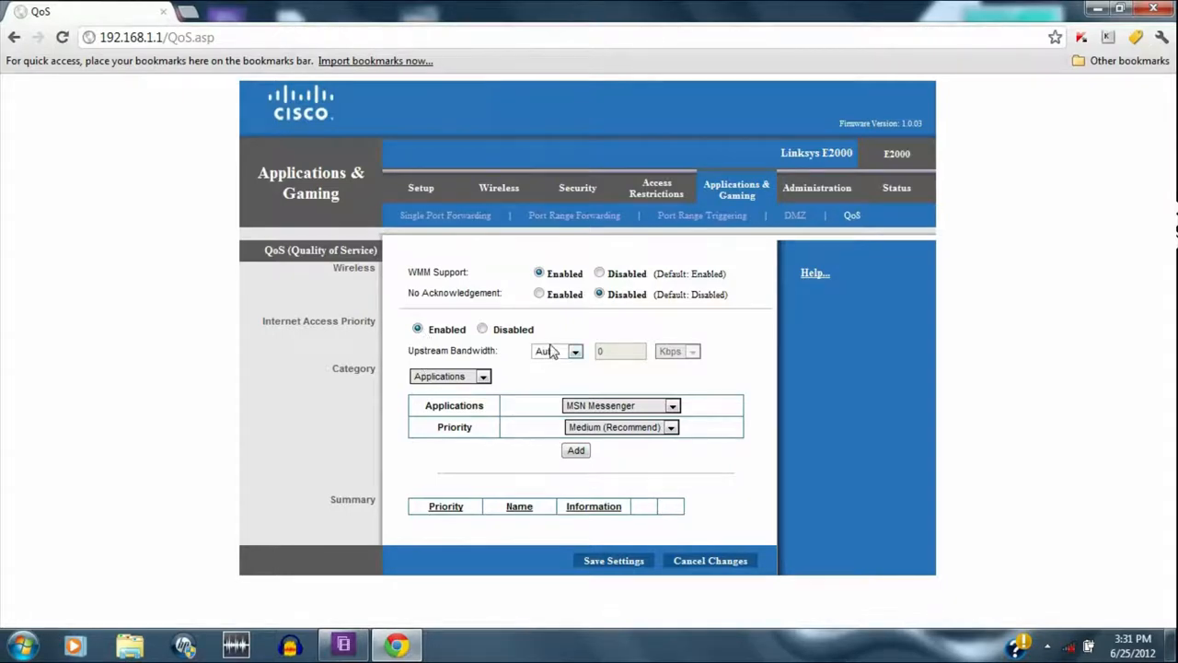
mouse_move(508, 381)
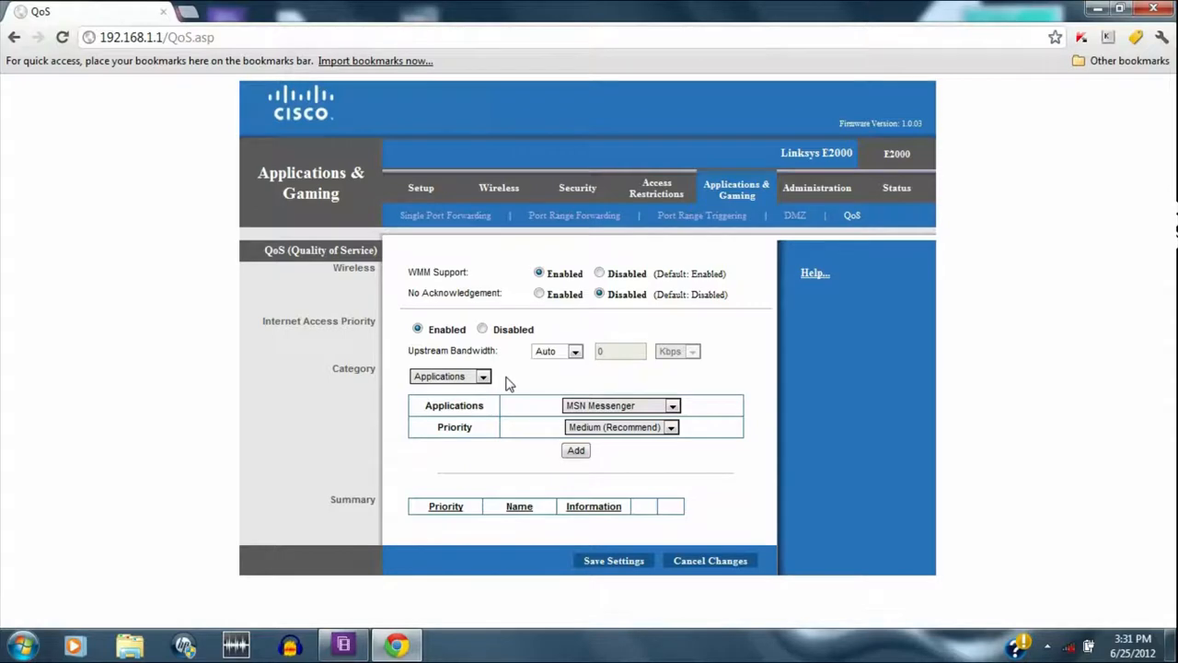
mouse_move(515, 390)
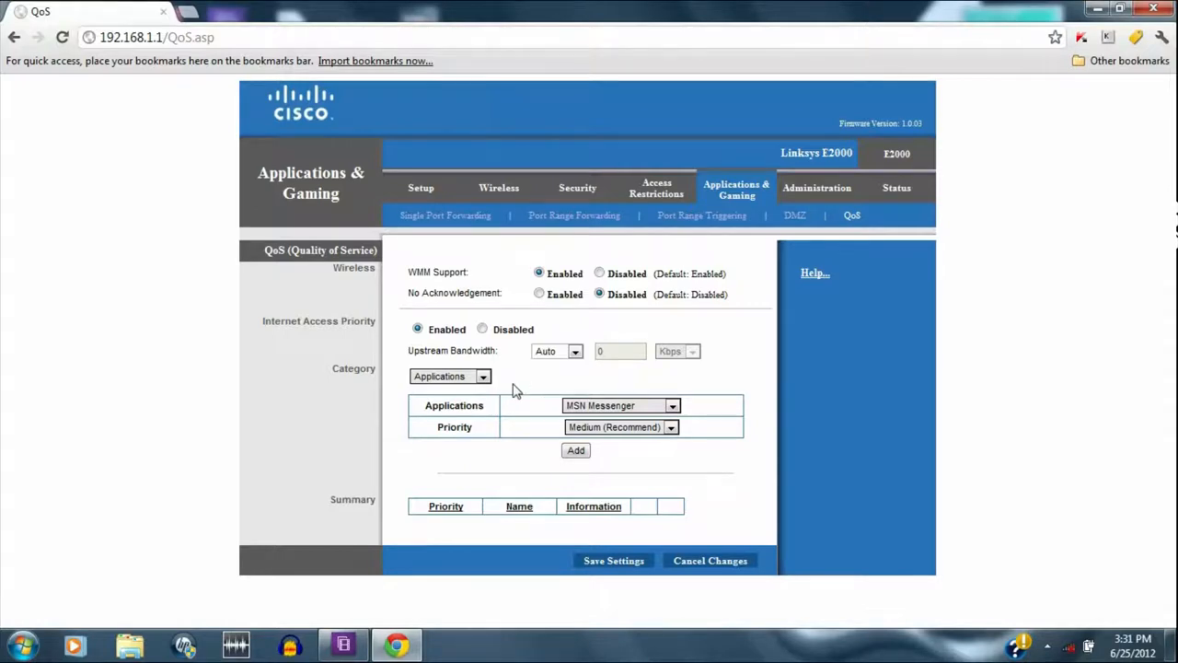
mouse_move(490, 405)
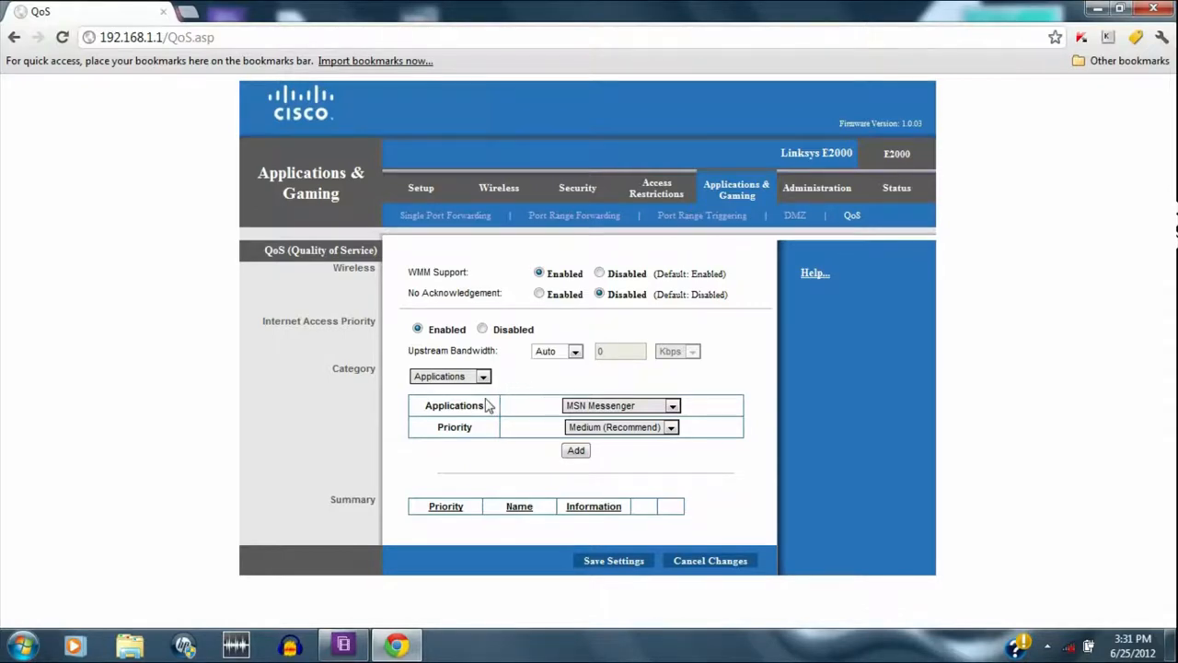
mouse_move(478, 391)
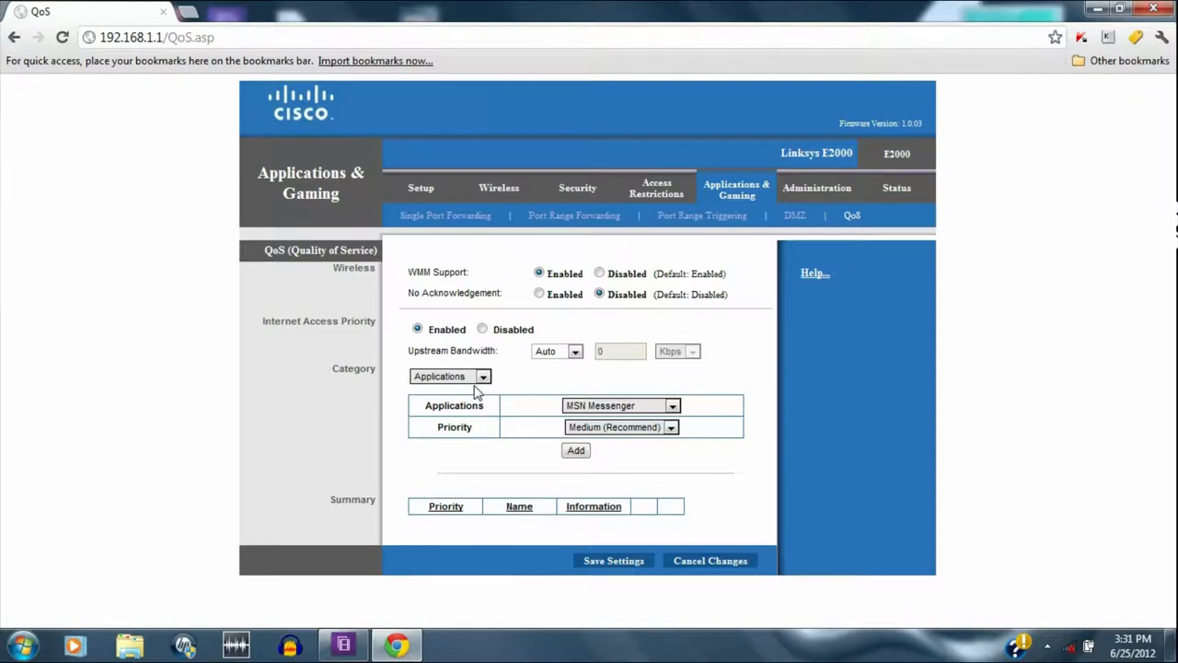
Step: Set the QoS category to MAC Address and name the entry 'Xbox'
left_click(483, 376)
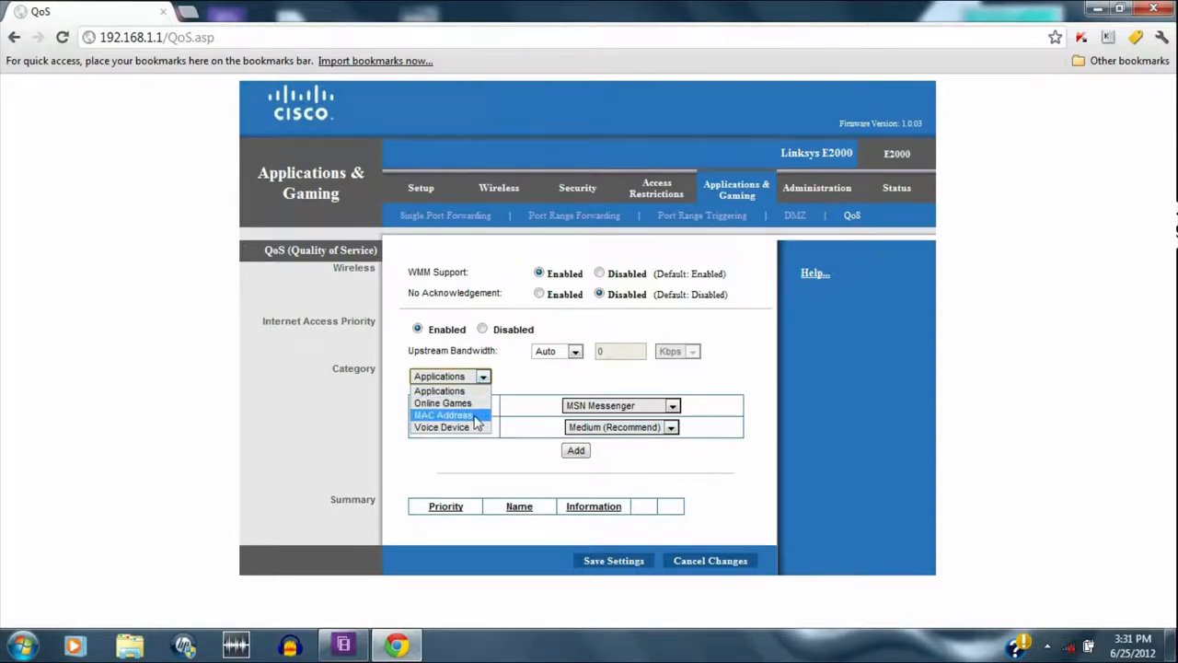
left_click(442, 414)
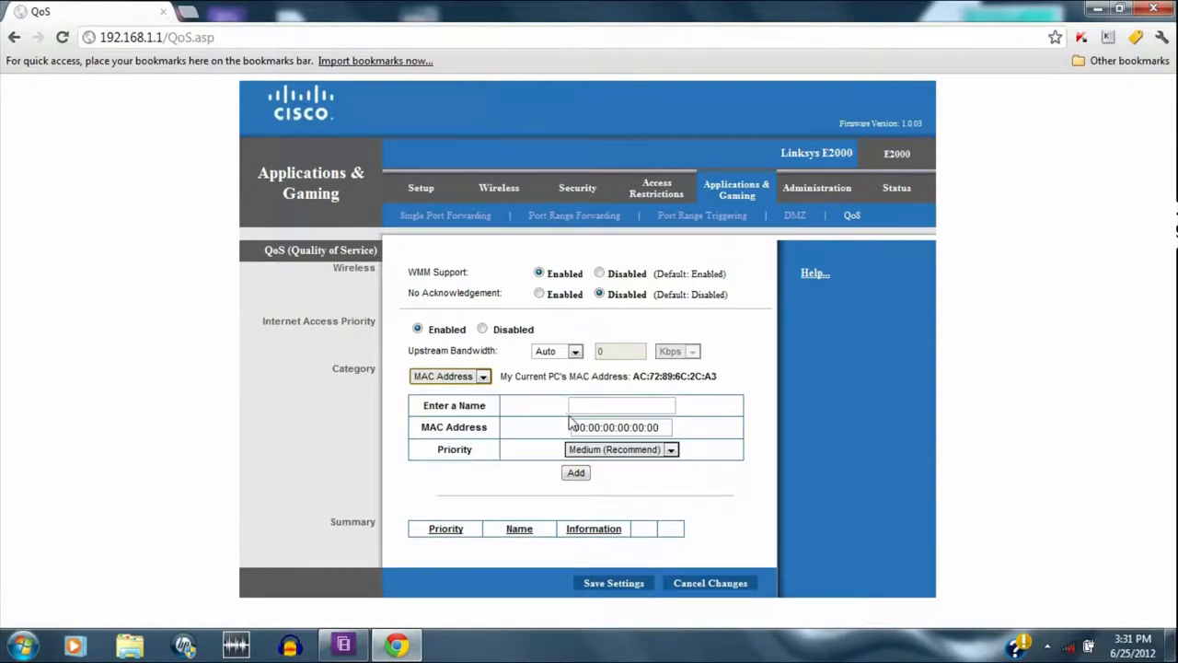
left_click(622, 405)
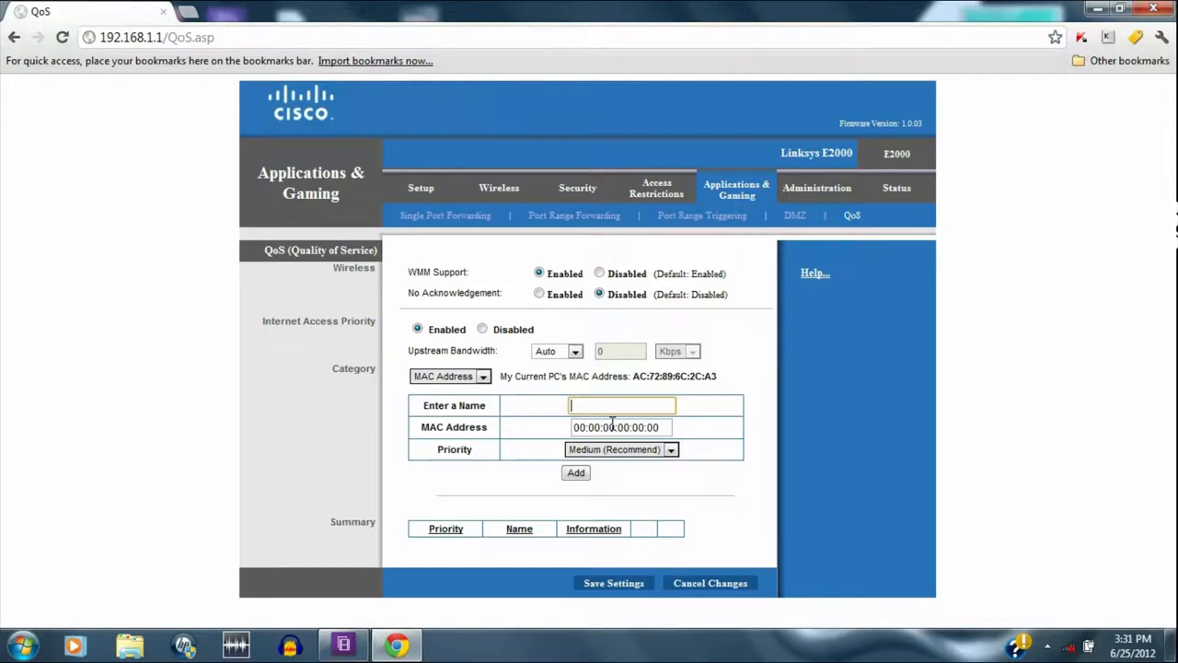
type("Xbox")
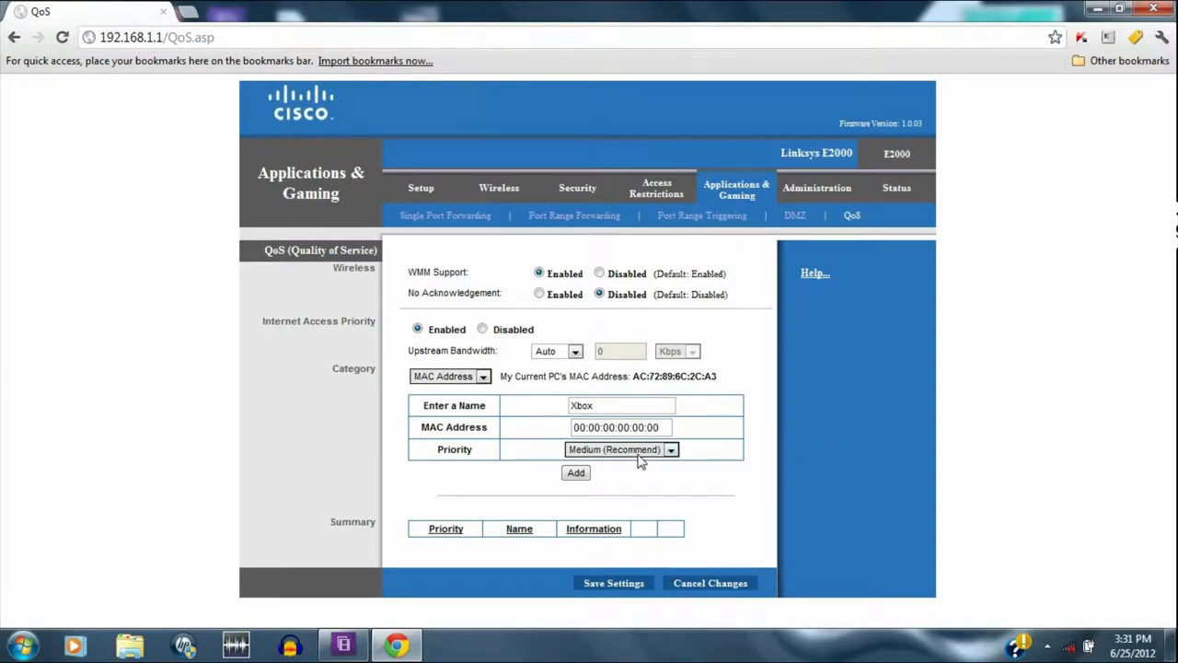
Step: Keep priority Medium and add the entry; acknowledge the invalid MAC address alert
left_click(670, 449)
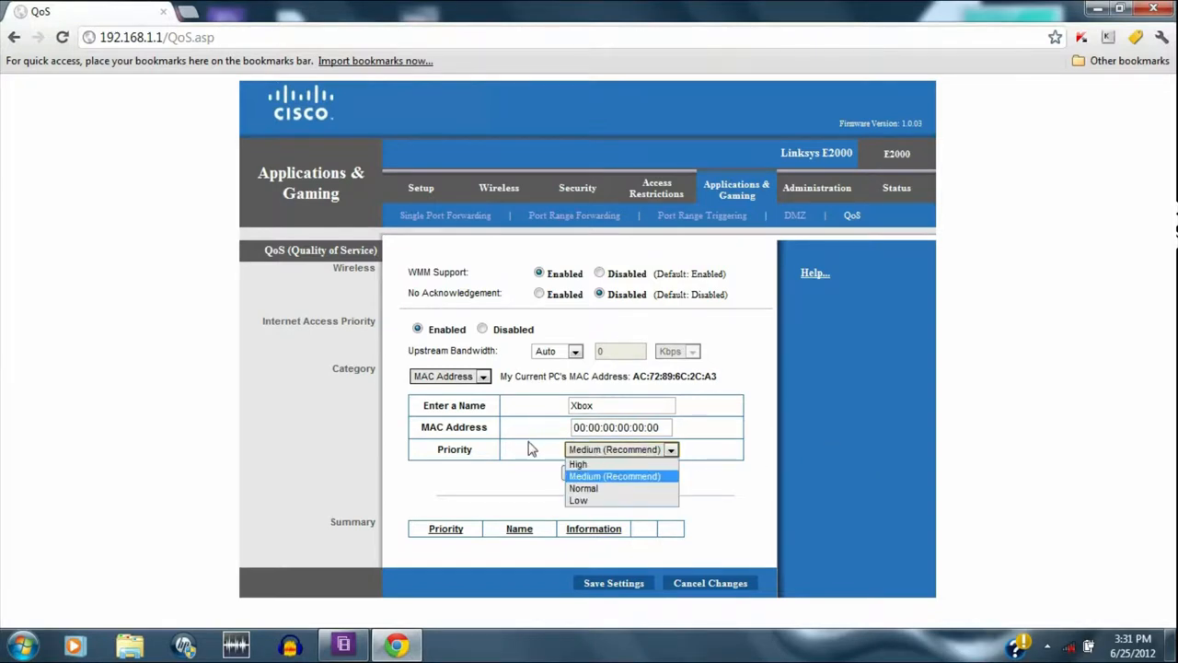
mouse_move(672, 451)
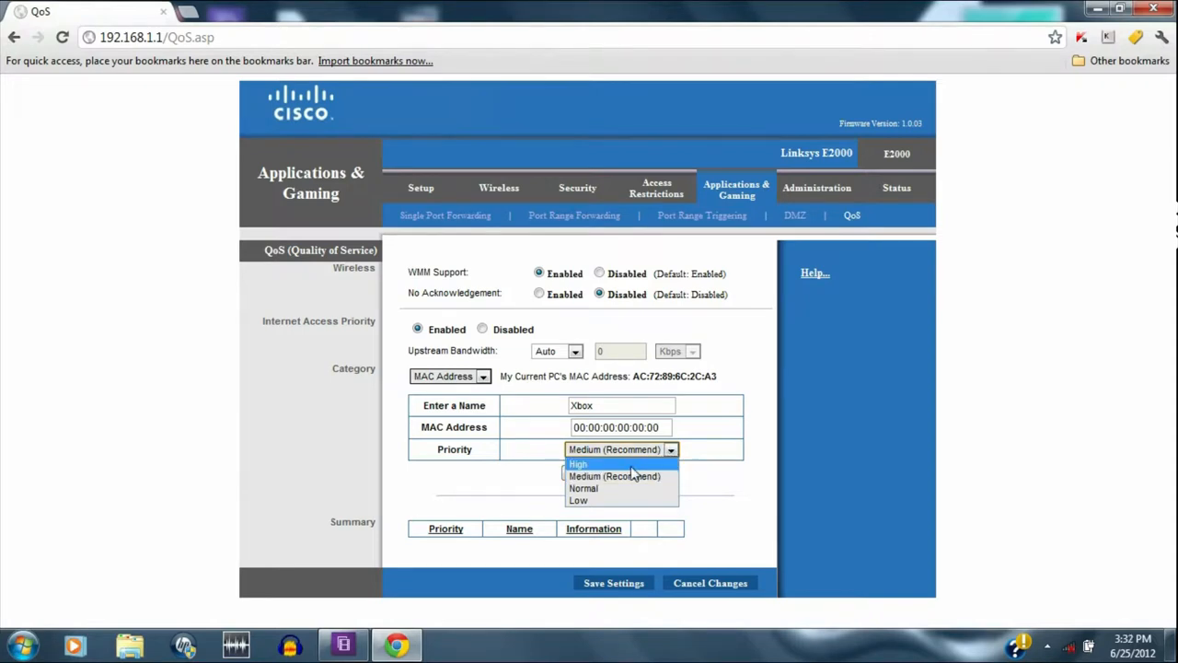
left_click(618, 475)
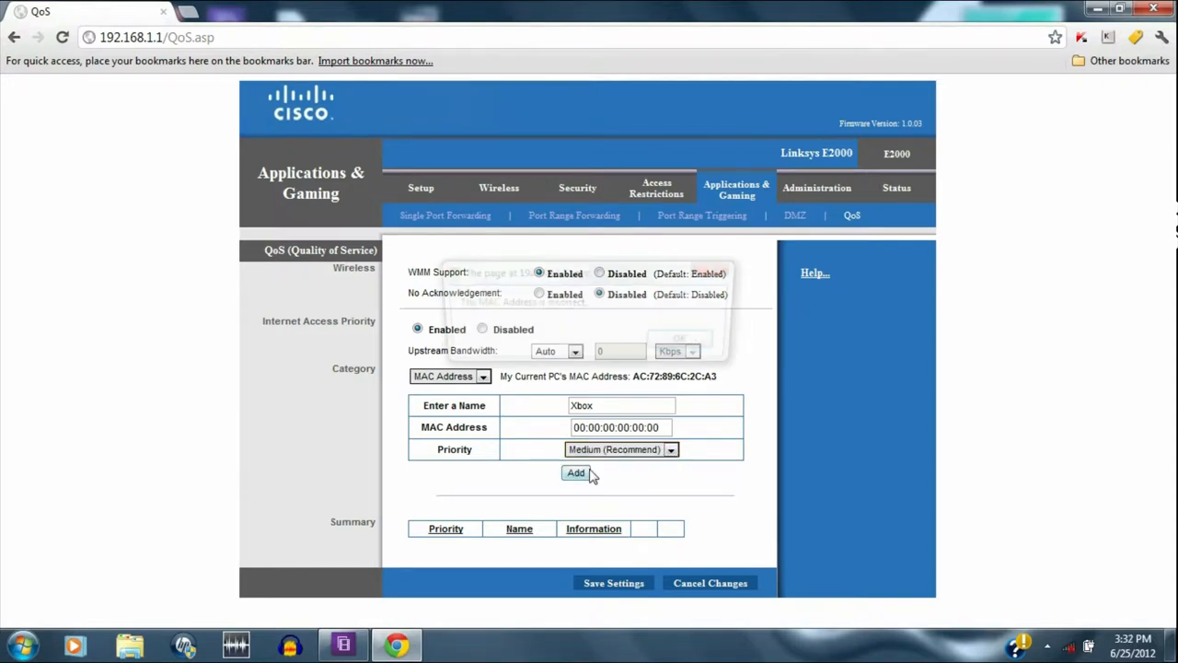
left_click(574, 473)
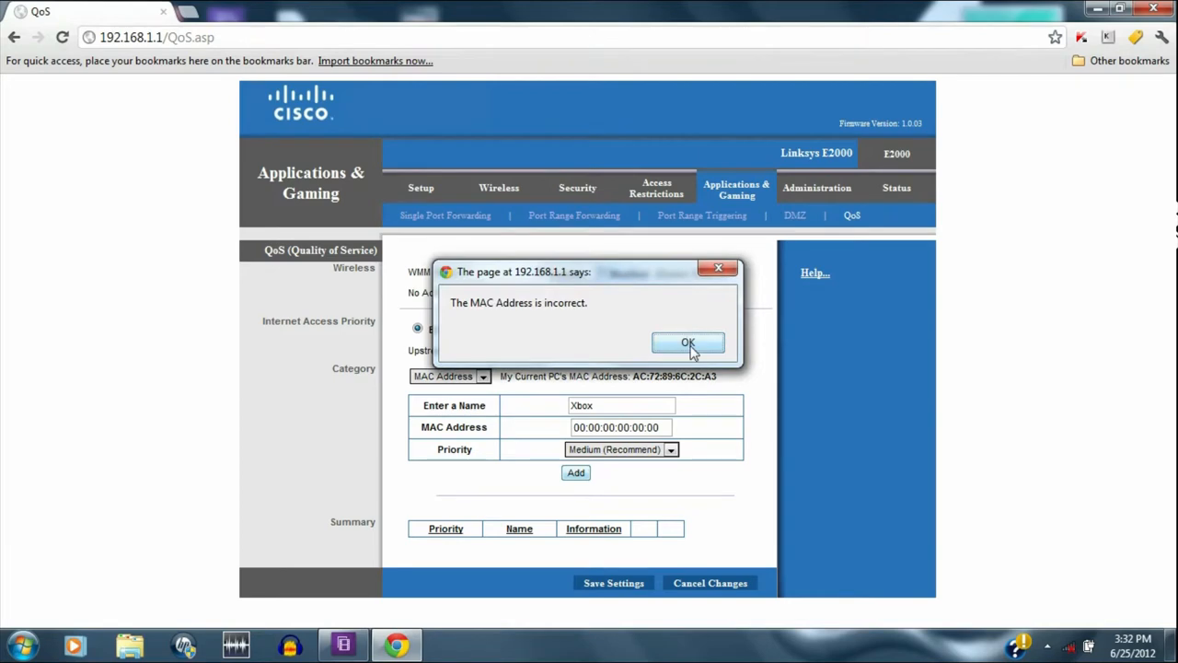
left_click(688, 343)
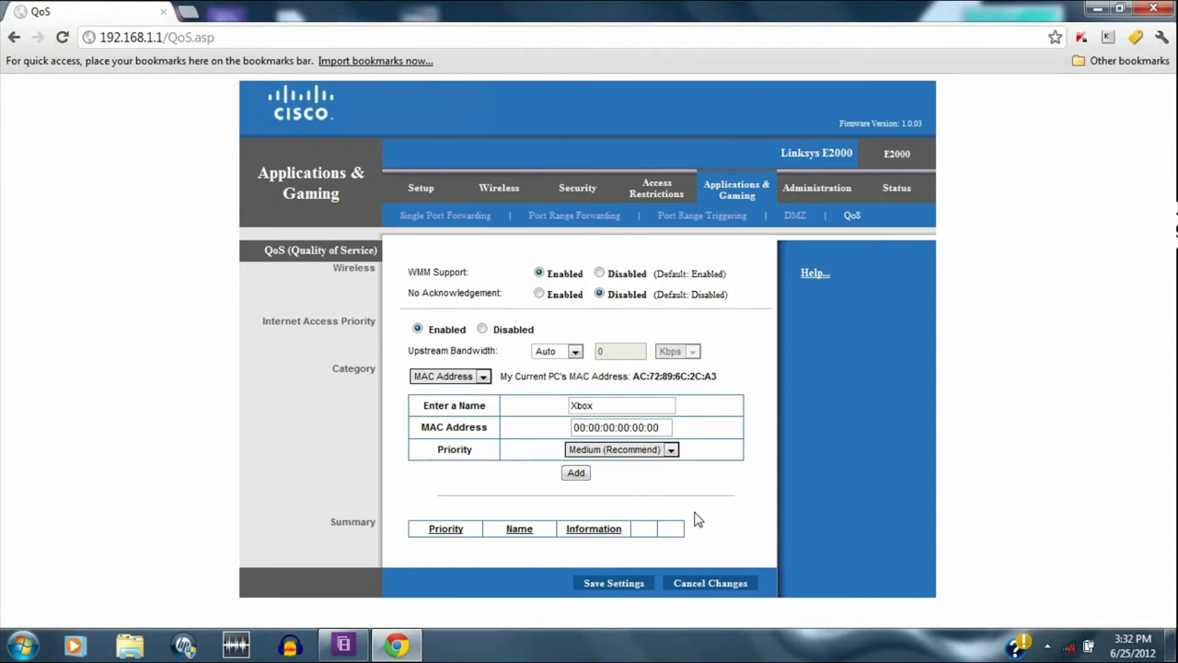
mouse_move(489, 154)
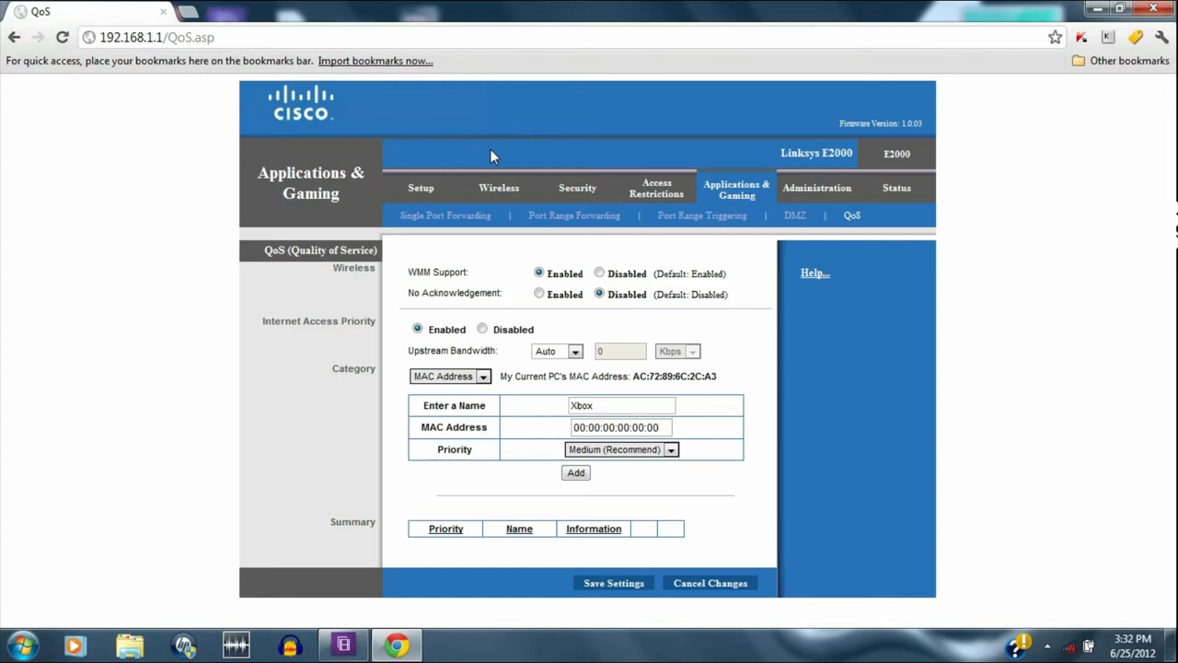